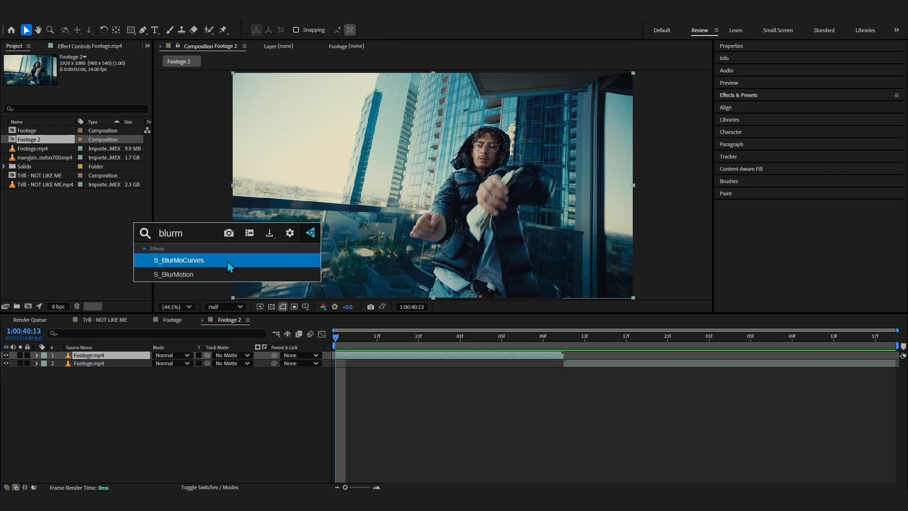
- Add S_BlurMoCurves from Effects & Presets to layer 1, the top Footage.mp4 clip
{"action": "double_click", "coordinate": [179, 260]}
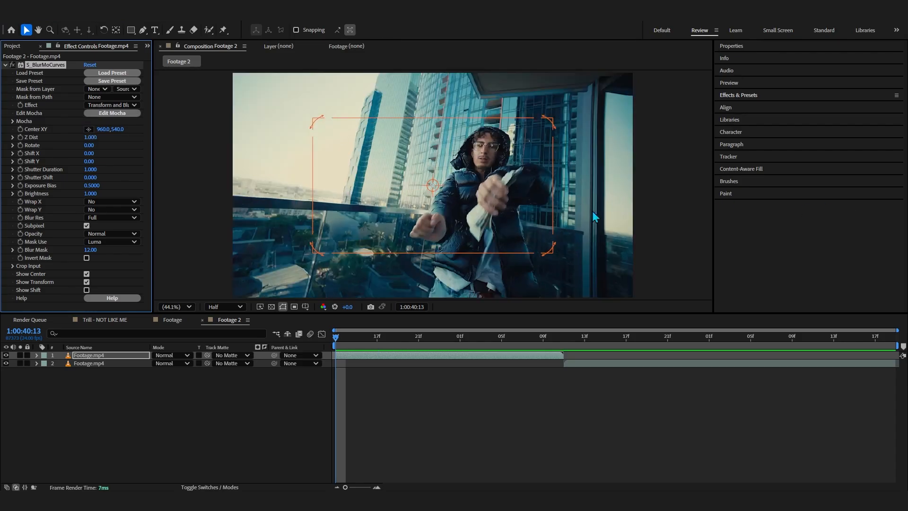
{"action": "mouse_move", "coordinate": [715, 206]}
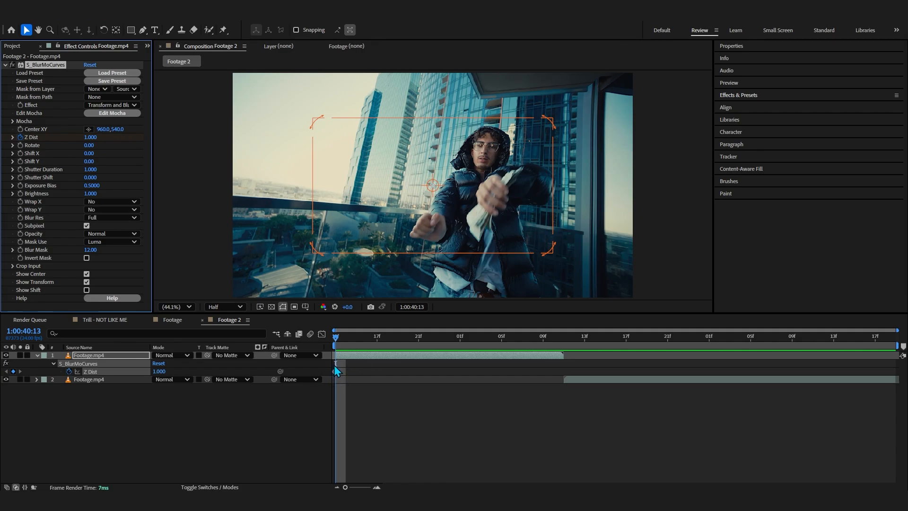
- Keyframe Z Dist from 1.000 at the start to 0.007 at the clip end, with easy ease
{"action": "left_click", "coordinate": [553, 336]}
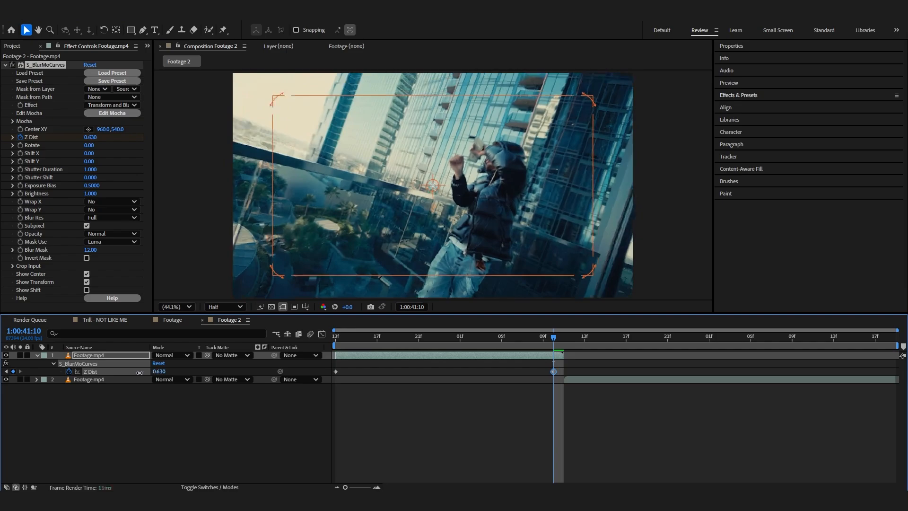
{"action": "left_click", "coordinate": [90, 137]}
{"action": "type", "text": "0.001"}
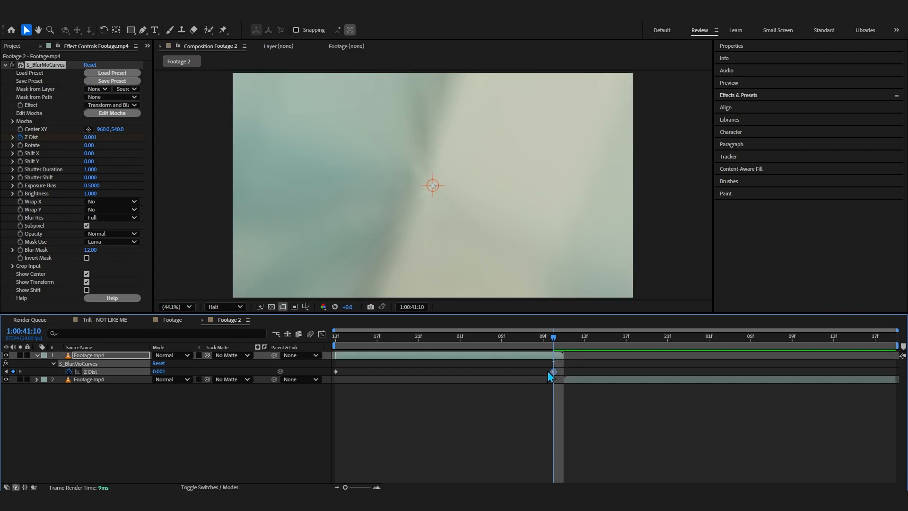
{"action": "left_click_drag", "start_coordinate": [553, 371], "coordinate": [562, 371]}
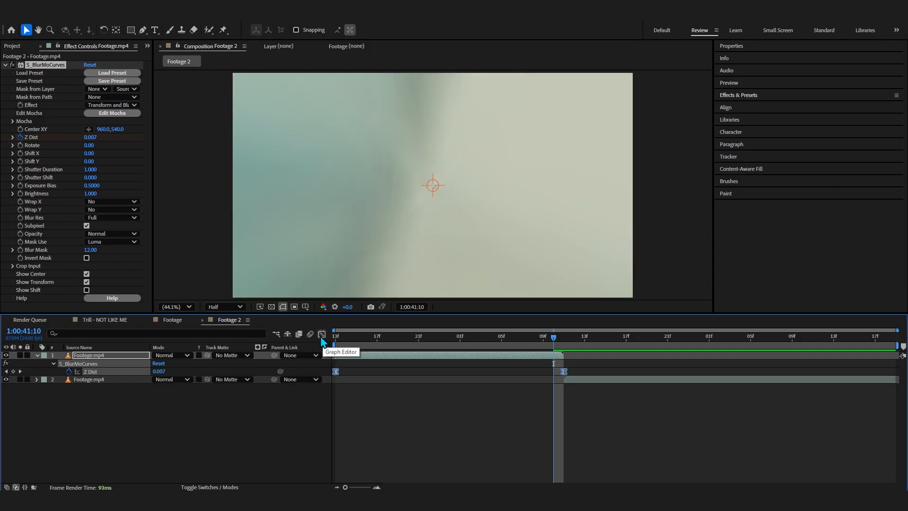
- In the Graph Editor, reshape the Z Dist handles for a slow start and steep plunge
{"action": "left_click", "coordinate": [321, 333]}
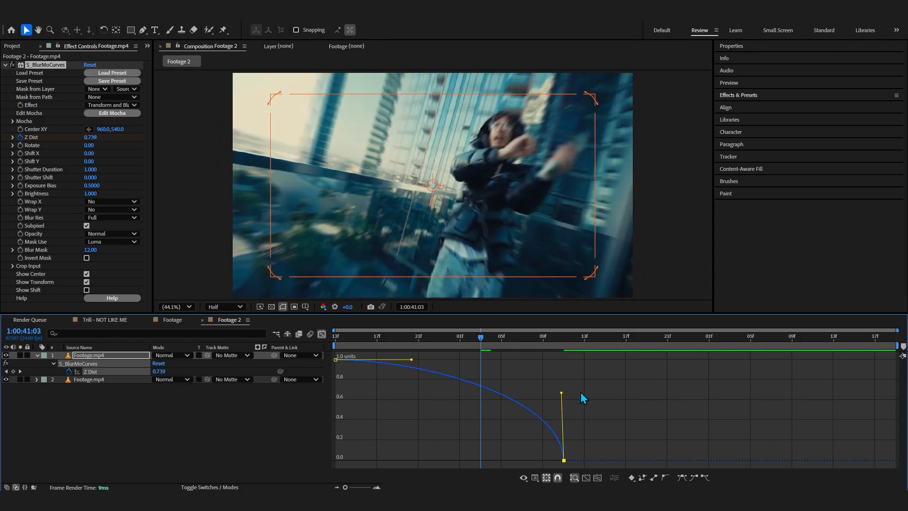
{"action": "left_click_drag", "start_coordinate": [410, 359], "coordinate": [511, 359]}
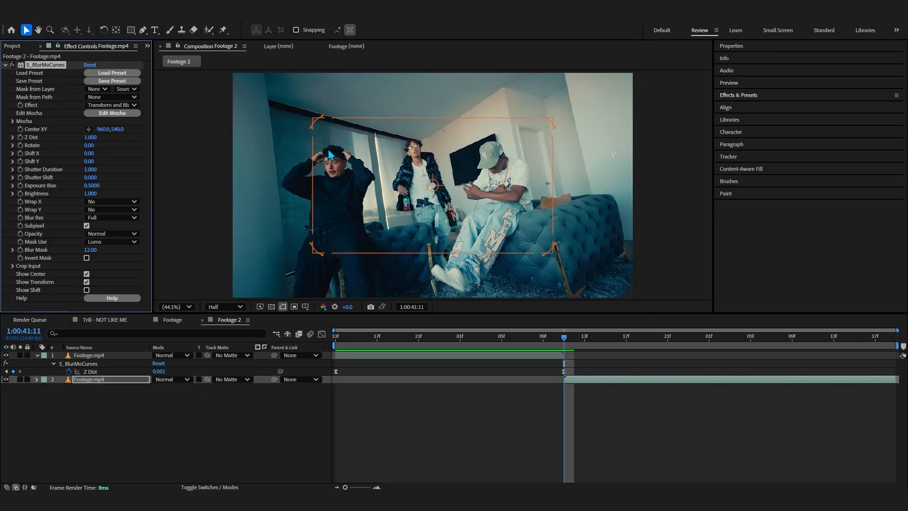
- Set Wrap X and Wrap Y to Reflect in the second clip's S_BlurMoCurves
{"action": "left_click", "coordinate": [111, 201]}
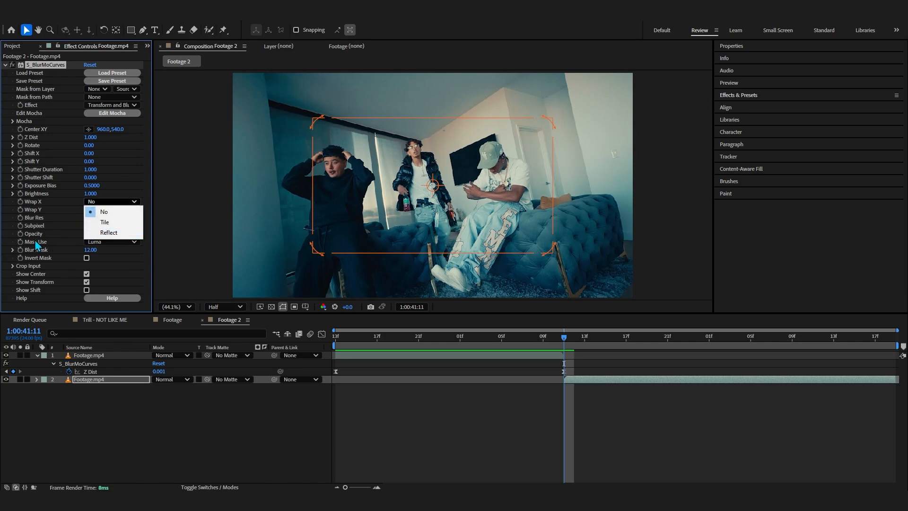
{"action": "mouse_move", "coordinate": [115, 222]}
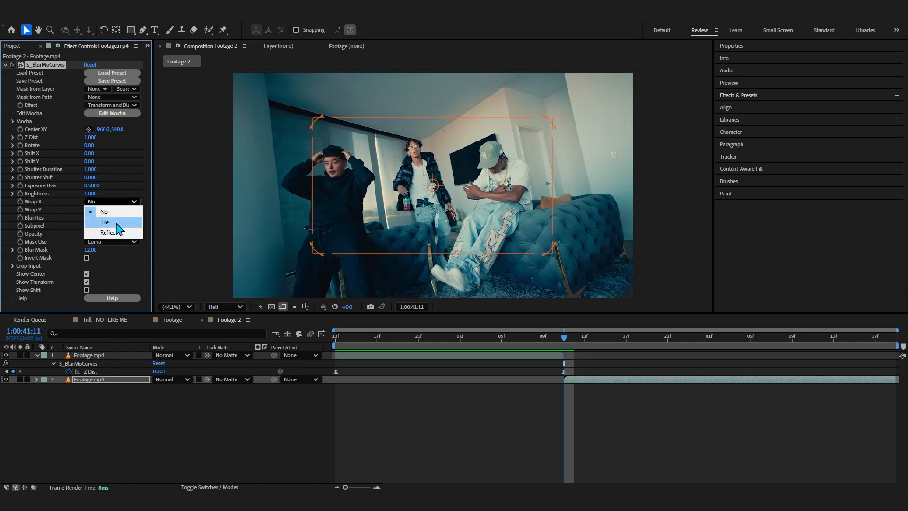
{"action": "left_click", "coordinate": [109, 232]}
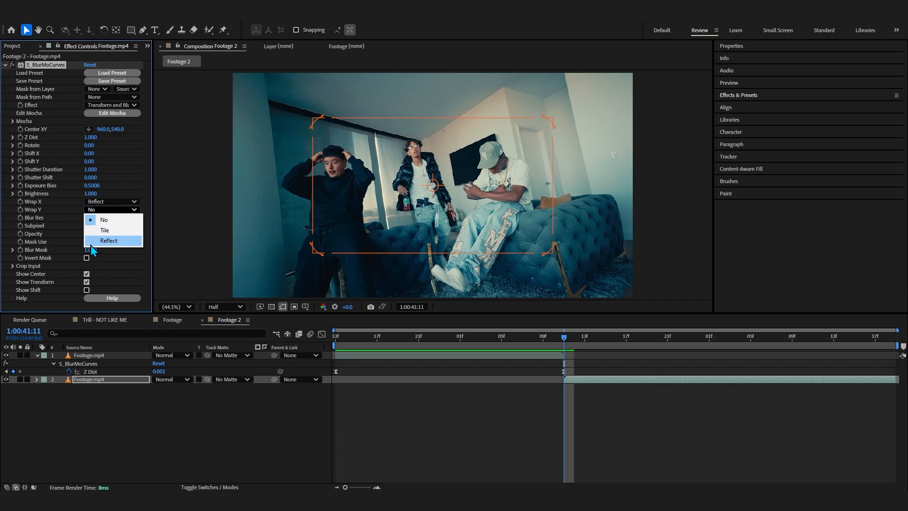
{"action": "left_click", "coordinate": [109, 240]}
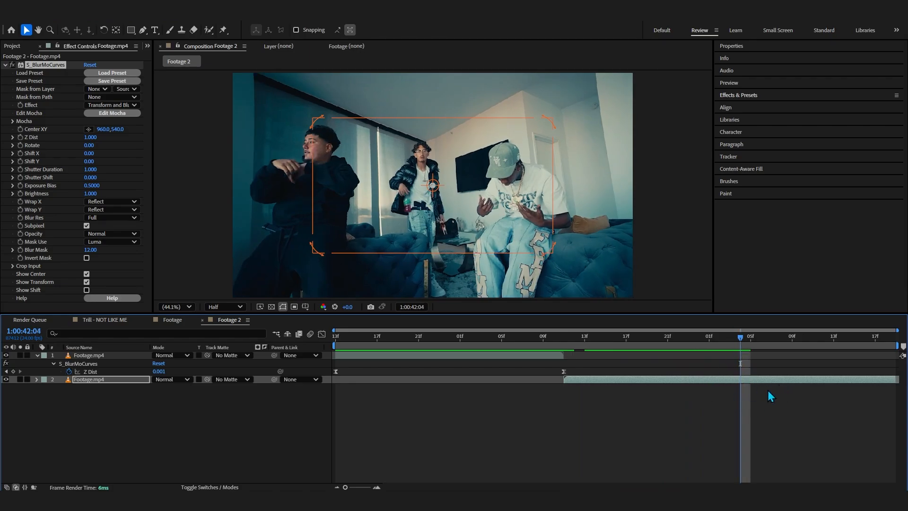
{"action": "double_click", "coordinate": [90, 138]}
{"action": "type", "text": "0.680"}
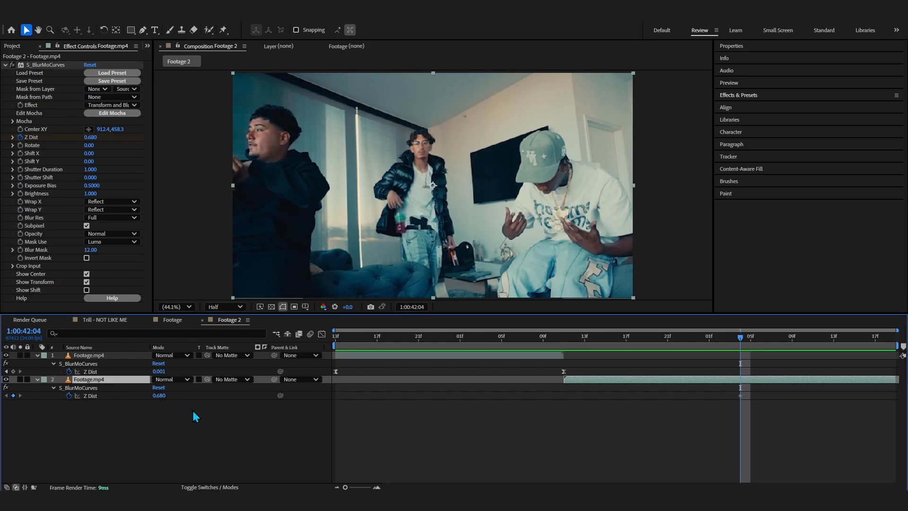
- Start keyframing layer 2's Z Dist, with 1.640 at the cut
{"action": "left_click", "coordinate": [563, 336]}
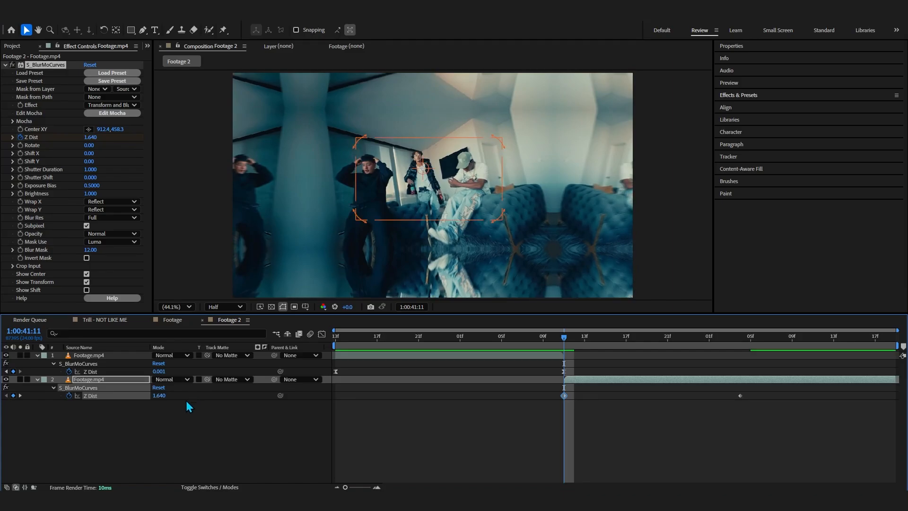
{"action": "mouse_move", "coordinate": [141, 396]}
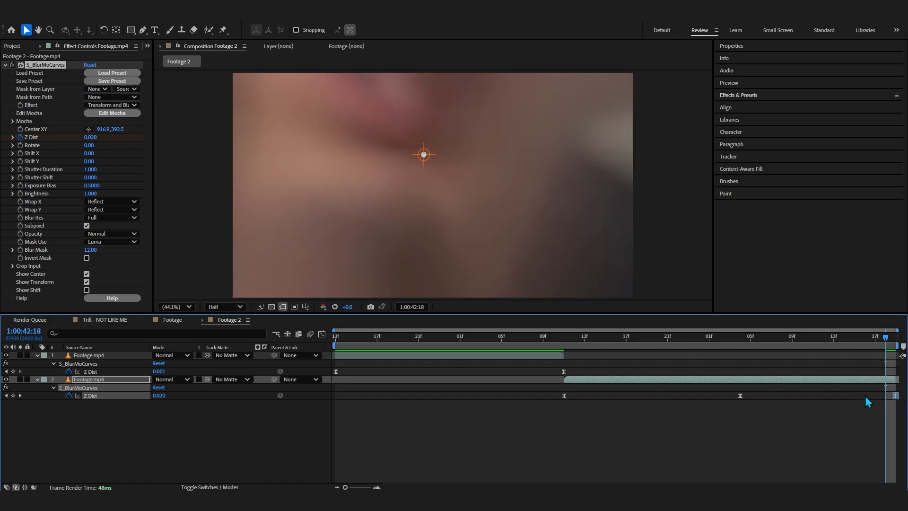
{"action": "mouse_move", "coordinate": [397, 355]}
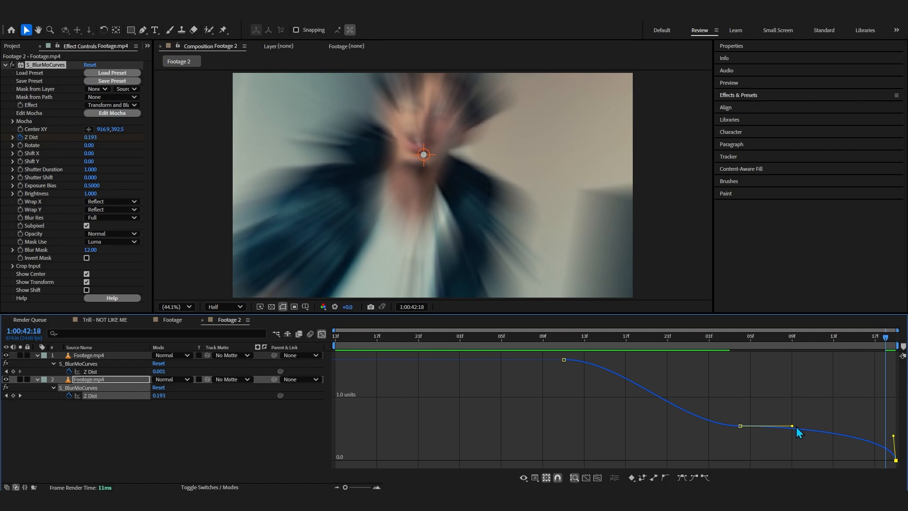
- Drag the layer 2 Z Dist handles to ease through the 0.680 middle keyframe
{"action": "left_click_drag", "start_coordinate": [792, 426], "coordinate": [865, 426]}
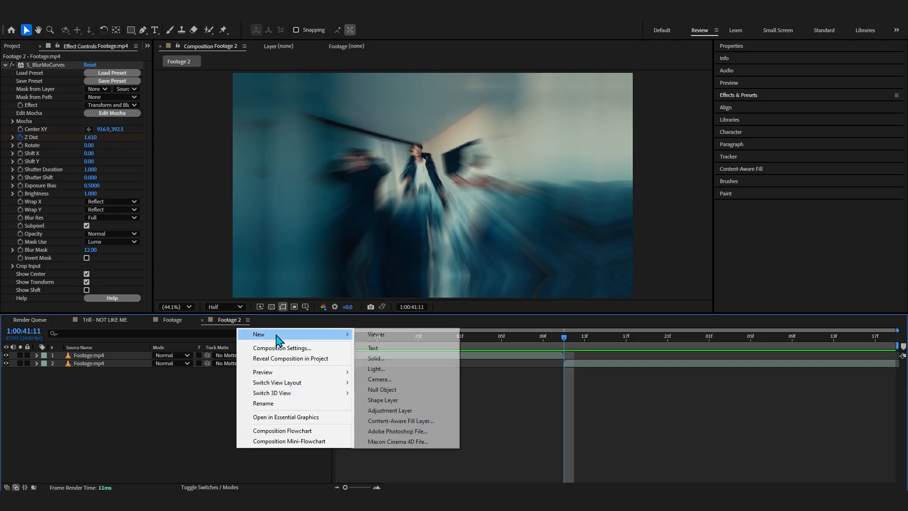
- Add Adjustment Layer 2 from the timeline's New menu above both footage clips
{"action": "left_click", "coordinate": [390, 410]}
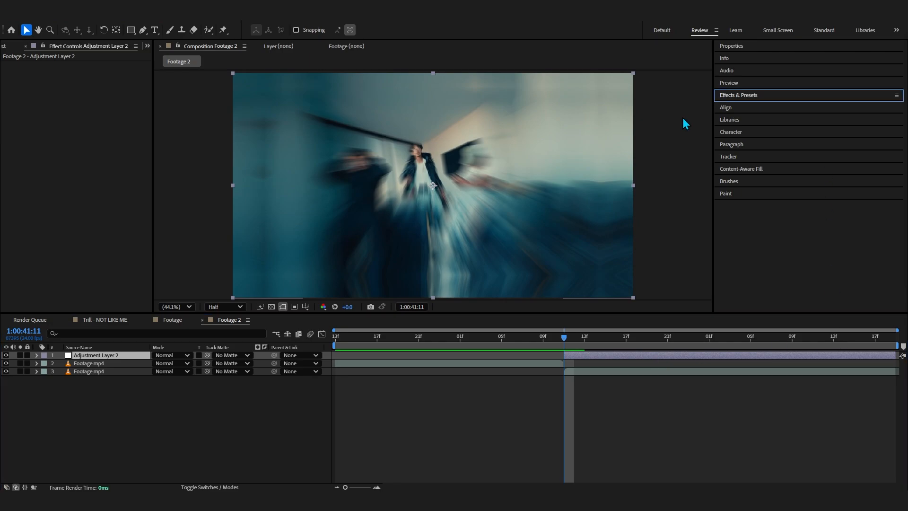
{"action": "mouse_move", "coordinate": [705, 111]}
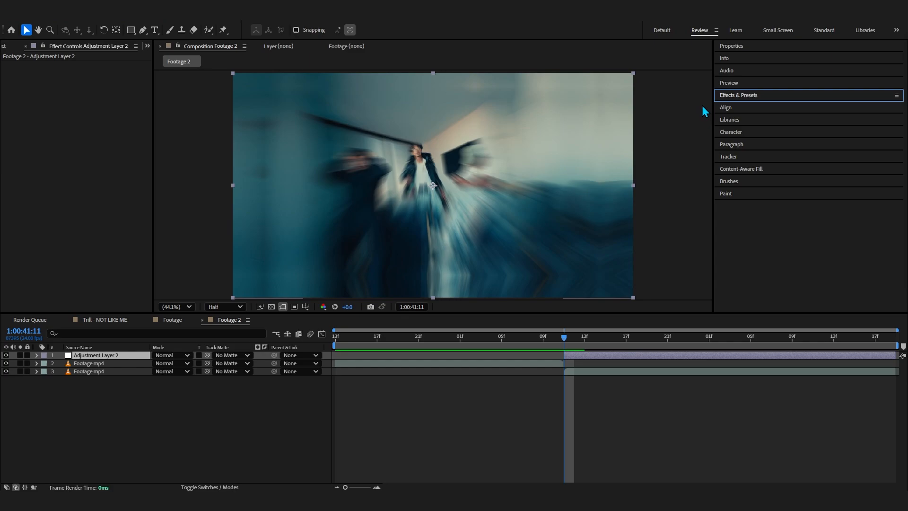
- Apply Hard Wiggle 2 from User Presets > Essential Effects & Transition V2 to Adjustment Layer 2
{"action": "left_click", "coordinate": [739, 95]}
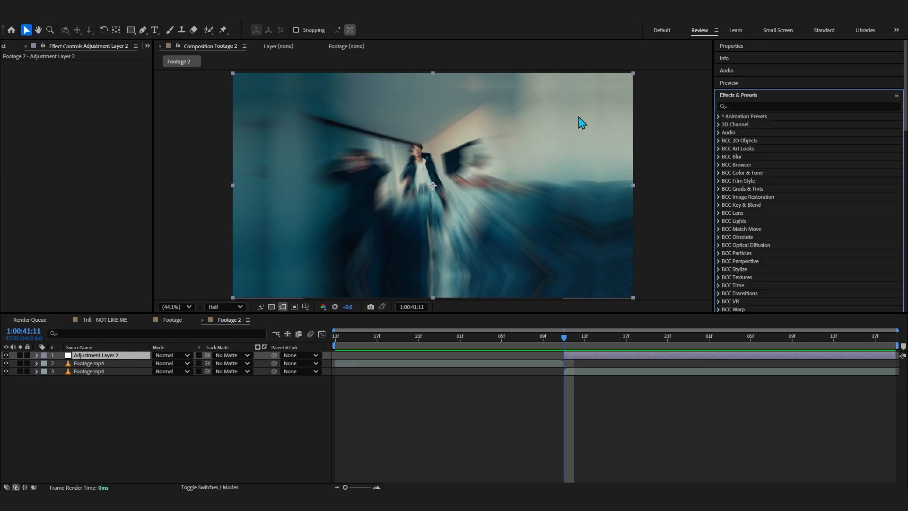
{"action": "mouse_move", "coordinate": [720, 125]}
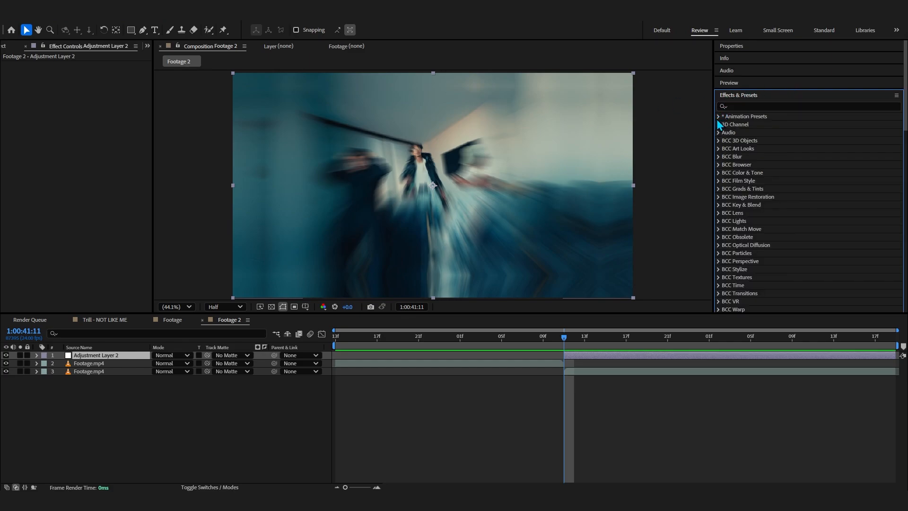
{"action": "left_click", "coordinate": [720, 116]}
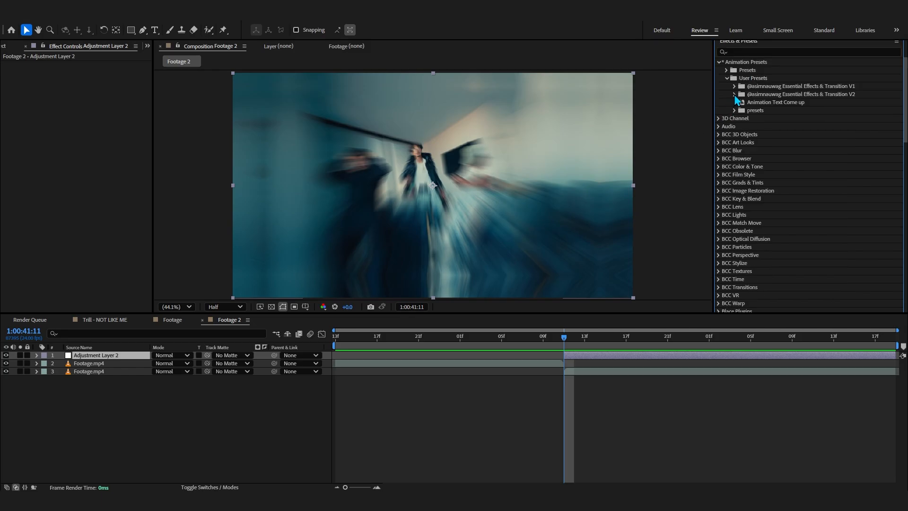
{"action": "left_click", "coordinate": [734, 93]}
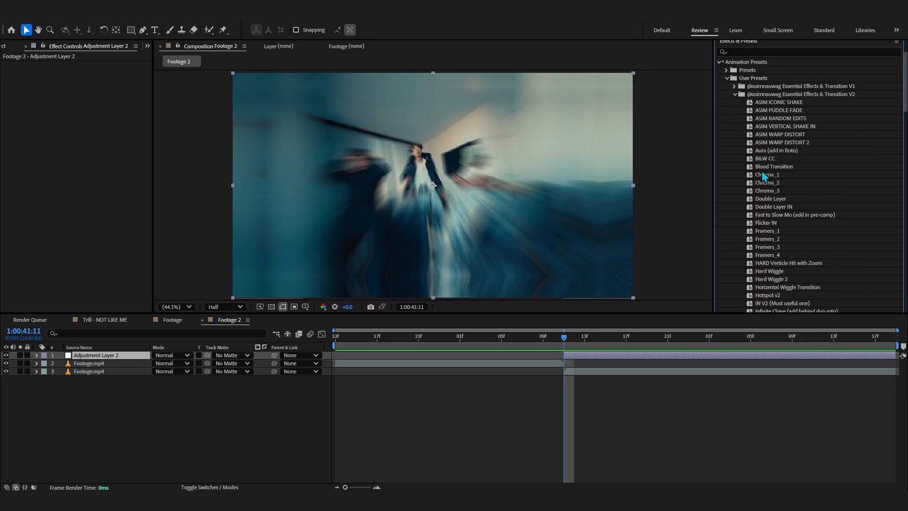
{"action": "scroll", "scroll_direction": "down", "scroll_amount": 3}
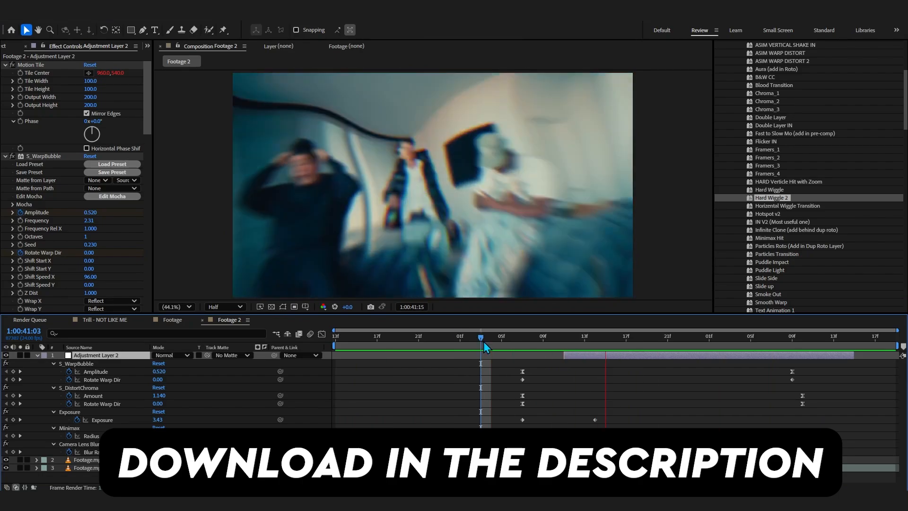
- Try Horizontal Wiggle Transition, then undo until Adjustment Layer 2 has no effects
{"action": "left_click", "coordinate": [542, 336]}
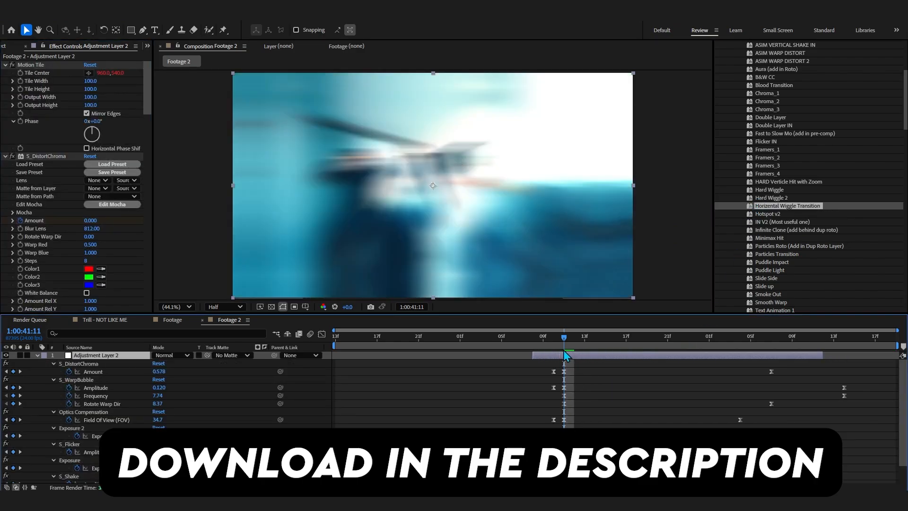
{"action": "left_click", "coordinate": [512, 336]}
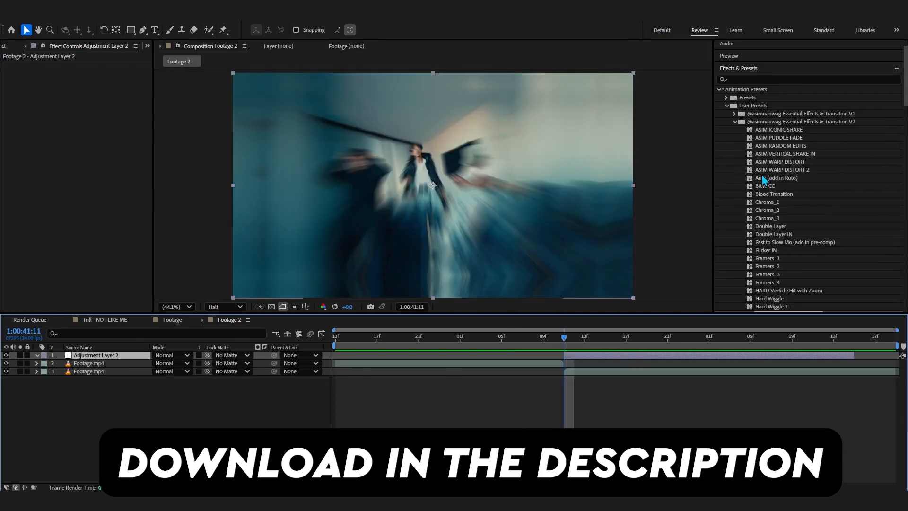
{"action": "scroll", "scroll_direction": "down", "scroll_amount": 3}
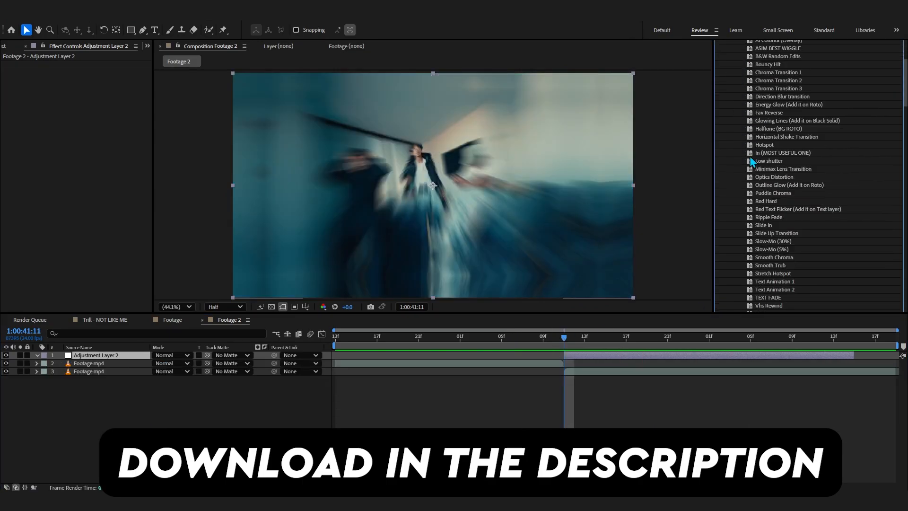
{"action": "left_click", "coordinate": [776, 74]}
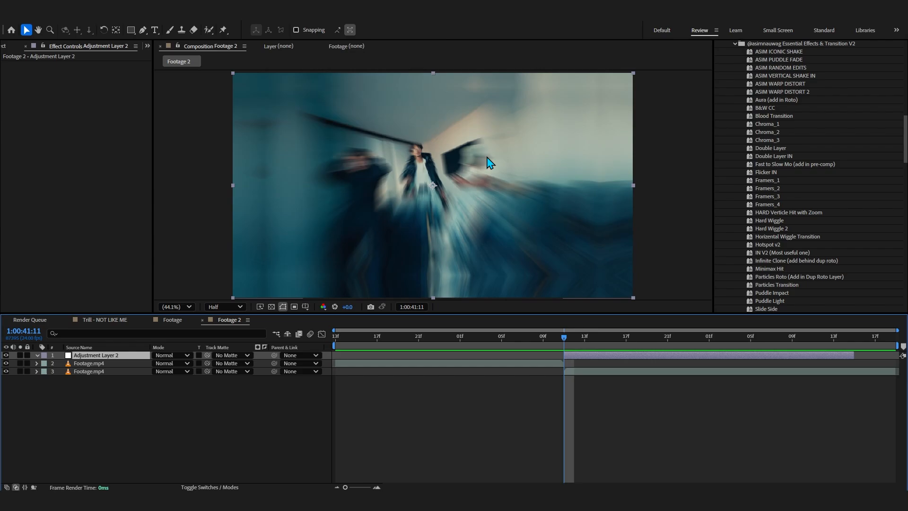
- Apply S_WarpBubble and keyframe its Amplitude from a strong warp down to 0.007
{"action": "type", "text": "s_"}
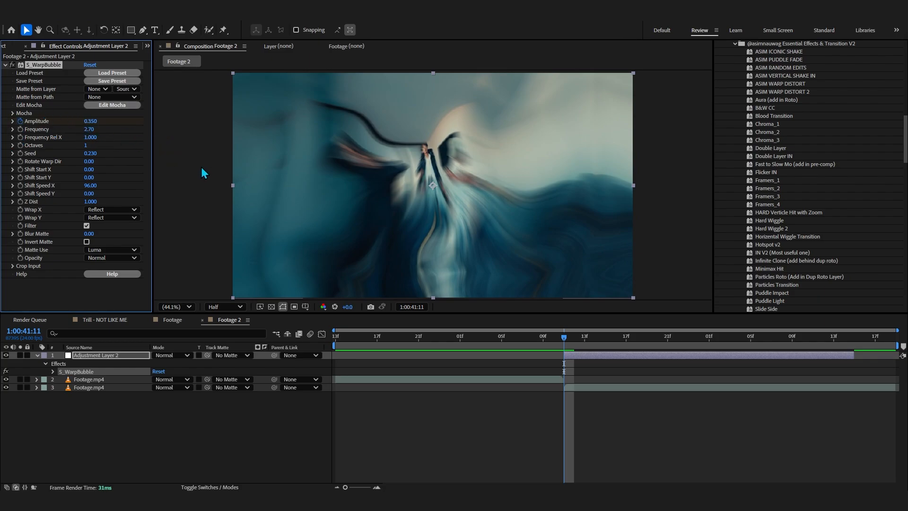
{"action": "left_click", "coordinate": [36, 371]}
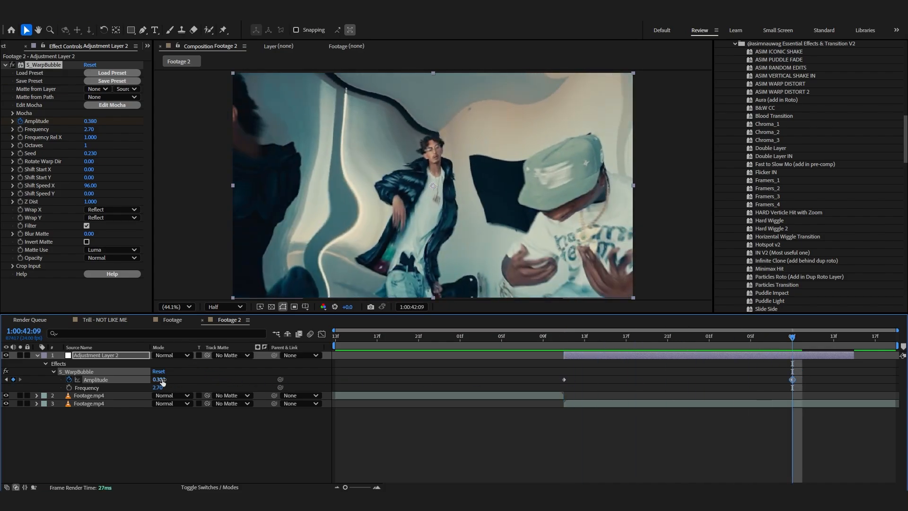
{"action": "left_click", "coordinate": [646, 336]}
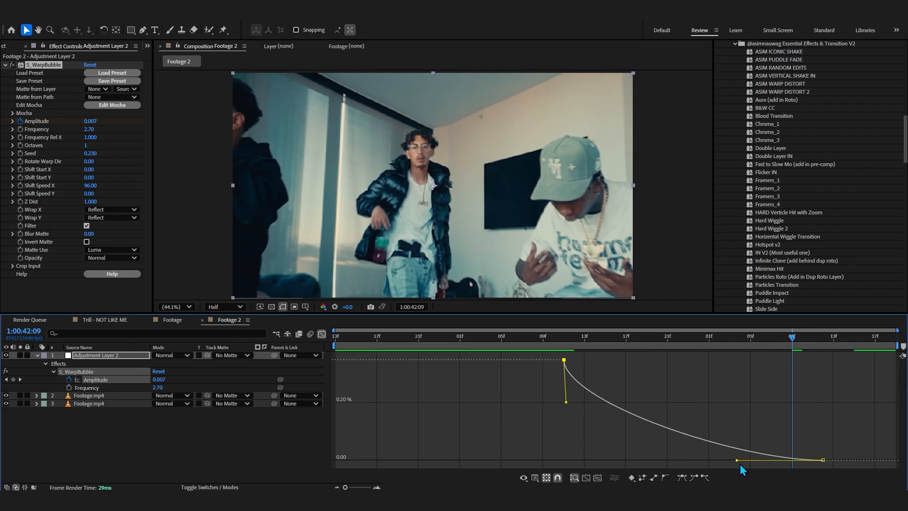
- Ease the Amplitude keyframes so the warp spikes at the cut and drops sharply to near zero
{"action": "left_click", "coordinate": [564, 336]}
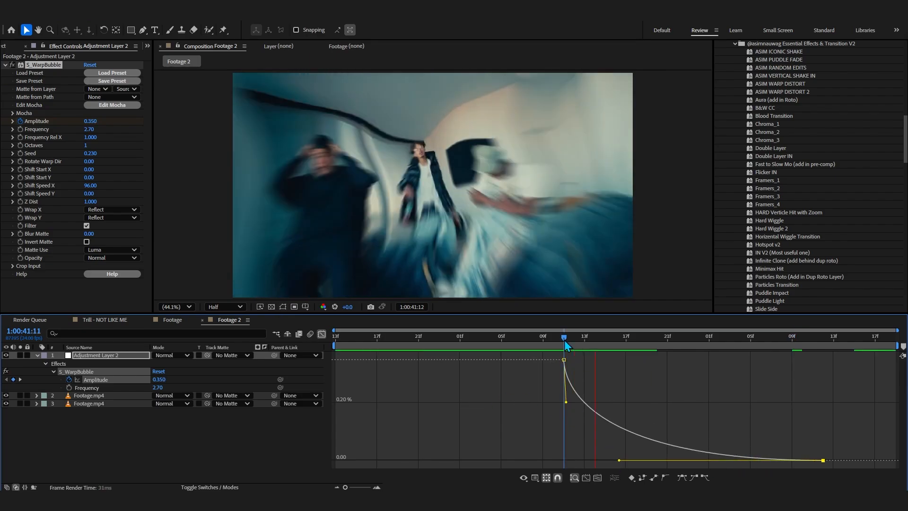
{"action": "left_click", "coordinate": [656, 336]}
{"action": "type", "text": "68"}
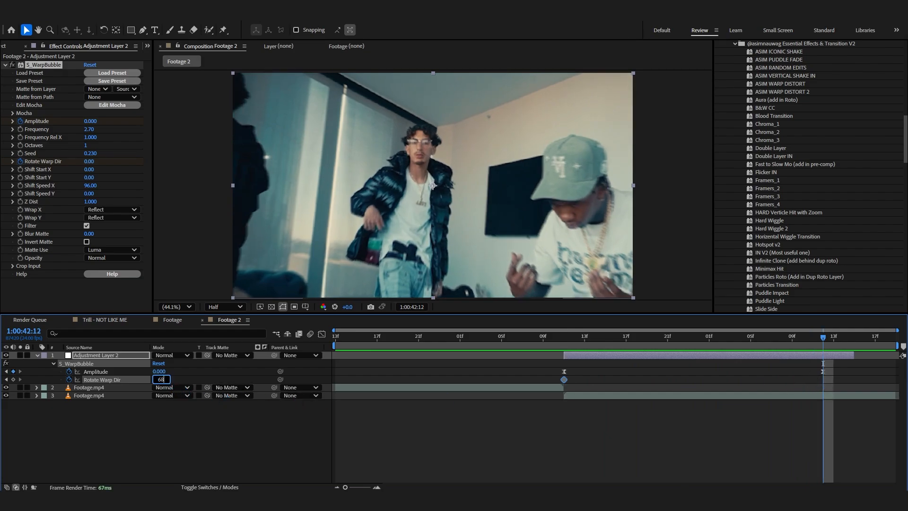
- Keyframe Rotate Warp Dir through the transition and set the first Amplitude keyframe to 0.540
{"action": "left_click", "coordinate": [585, 336]}
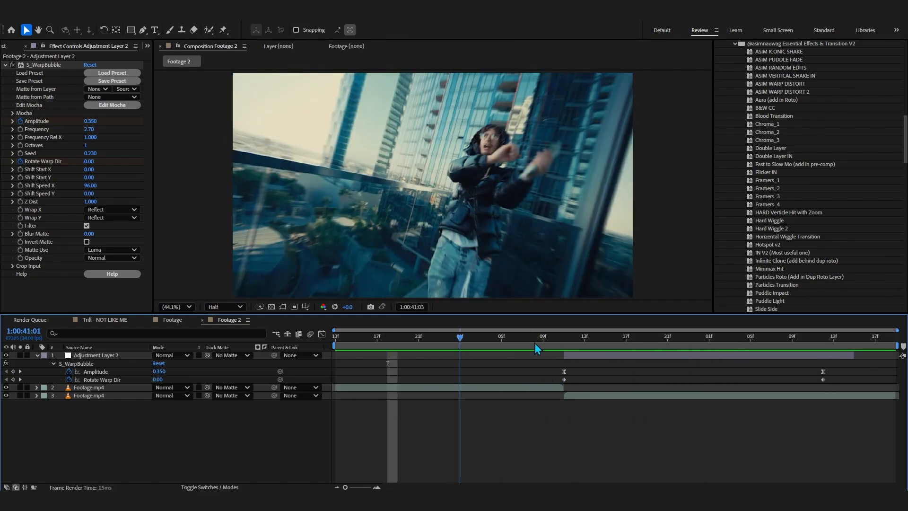
{"action": "left_click", "coordinate": [563, 336]}
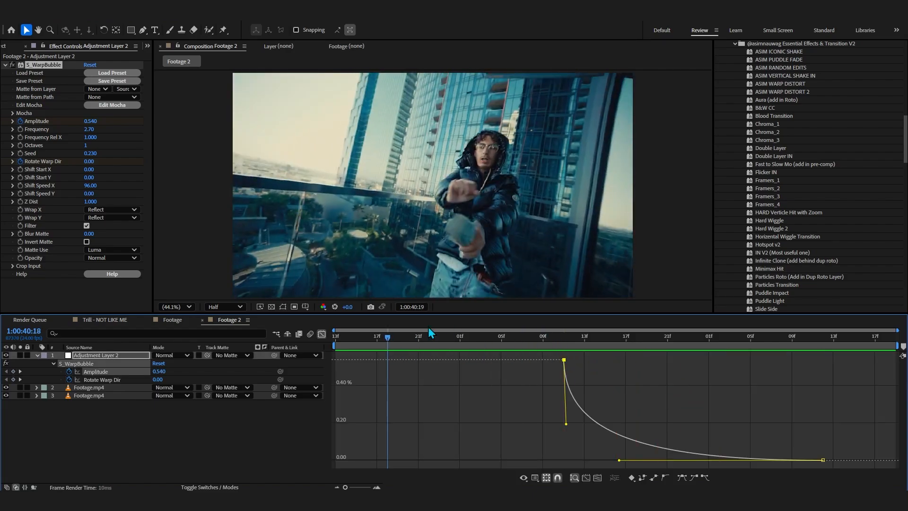
{"action": "left_click", "coordinate": [542, 336]}
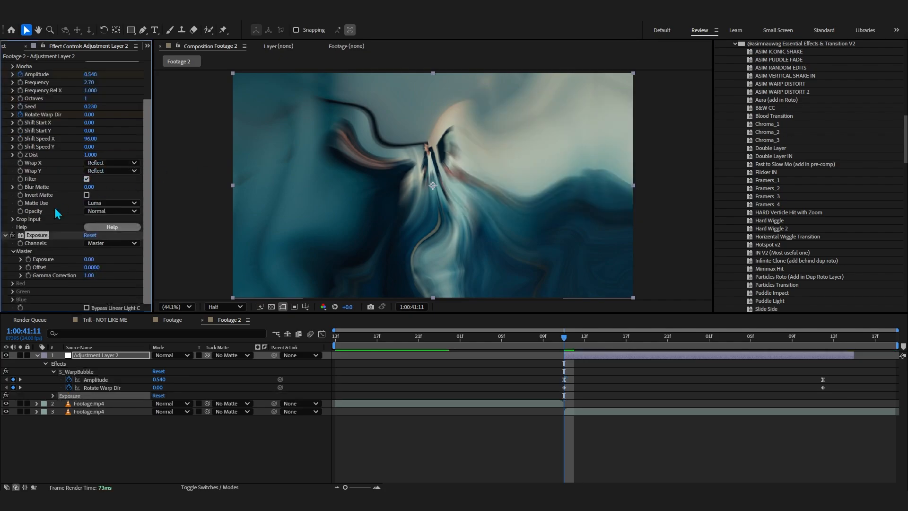
- Apply Exposure to Adjustment Layer 2 with Master Exposure 2.14 and preview the brightened transition
{"action": "left_click", "coordinate": [52, 395]}
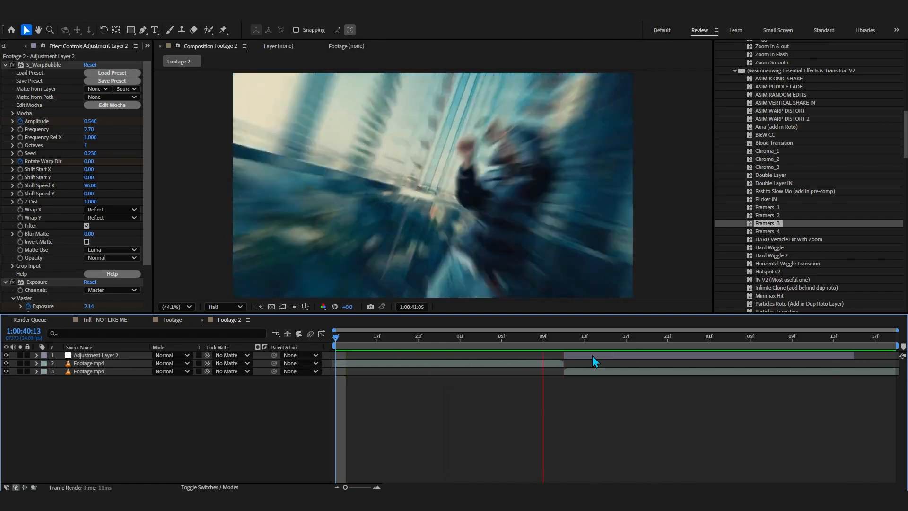
{"action": "left_click", "coordinate": [466, 336]}
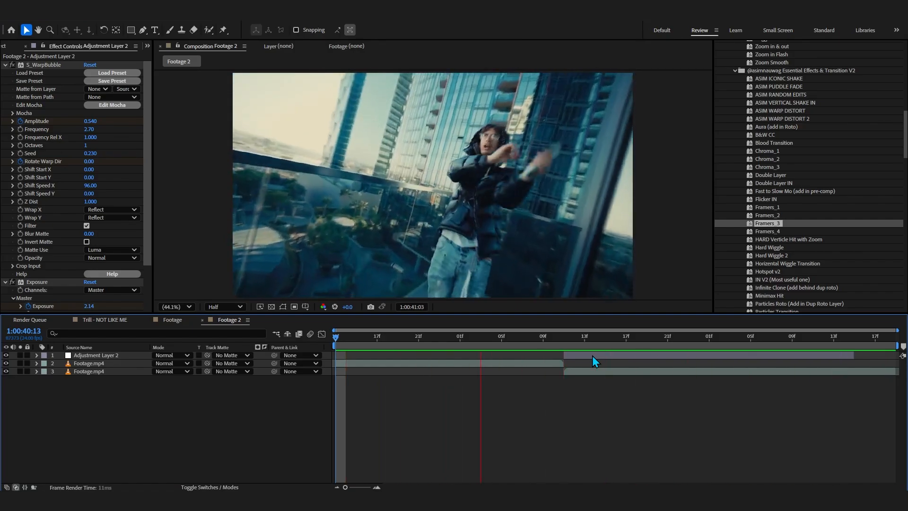